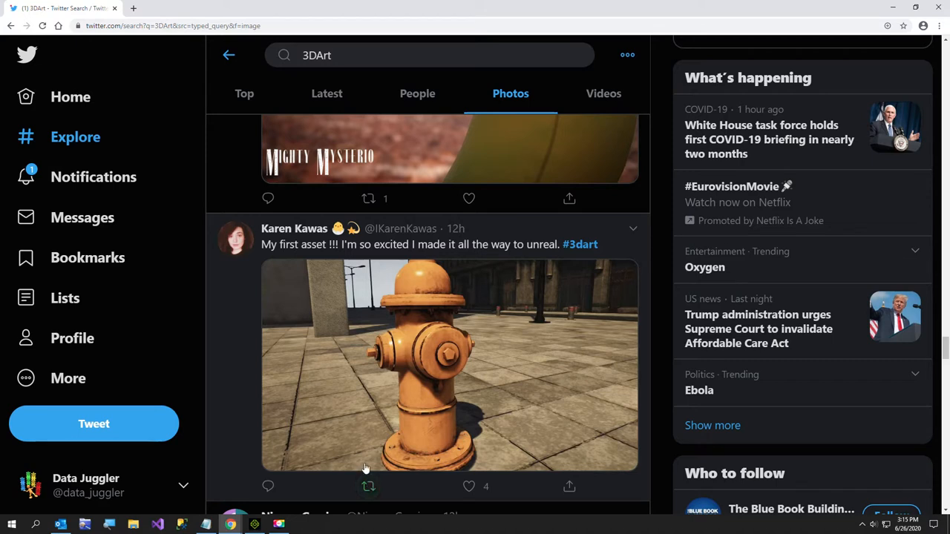
{"action": "mouse_move", "coordinate": [230, 525]}
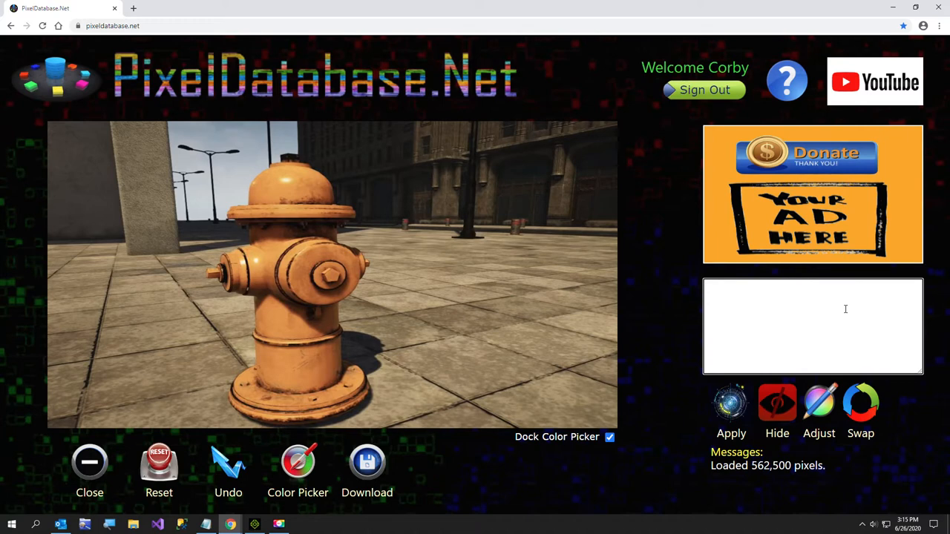
{"action": "mouse_move", "coordinate": [205, 525]}
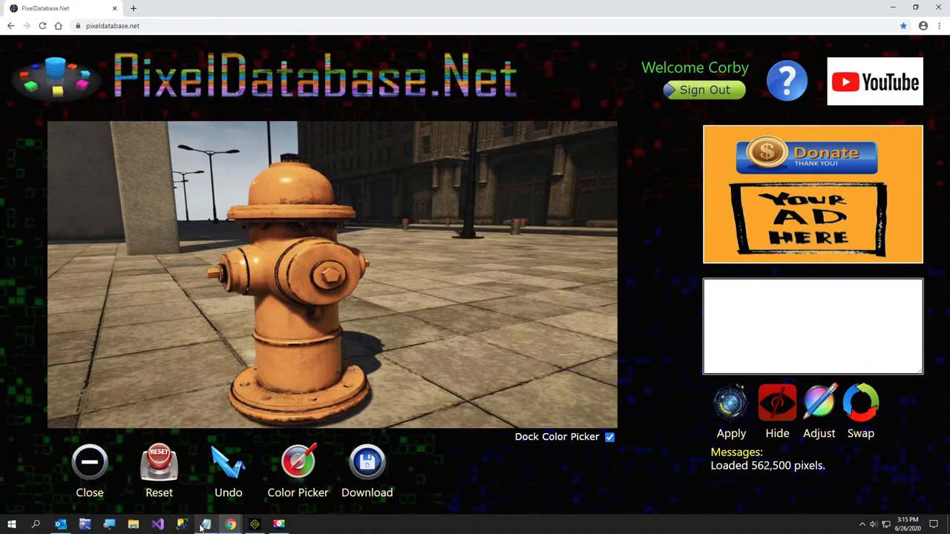
- Copy the BlueGreen -130 update query from Notepad into the PixelDatabase.Net query box
{"action": "left_click", "coordinate": [205, 524]}
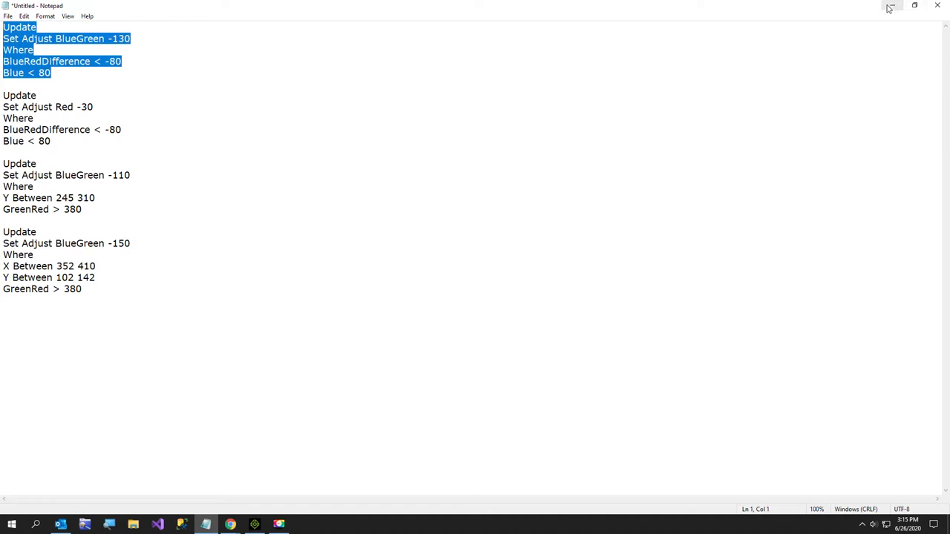
{"action": "left_click", "coordinate": [230, 525]}
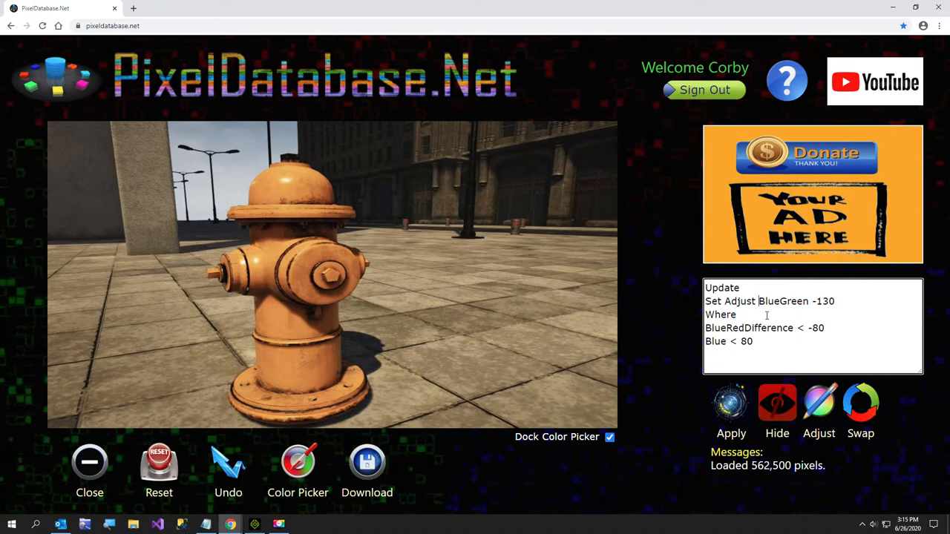
- Turn on Color Picker readouts and apply the BlueGreen -130 query, updating 63,941 pixels
{"action": "left_click", "coordinate": [297, 462]}
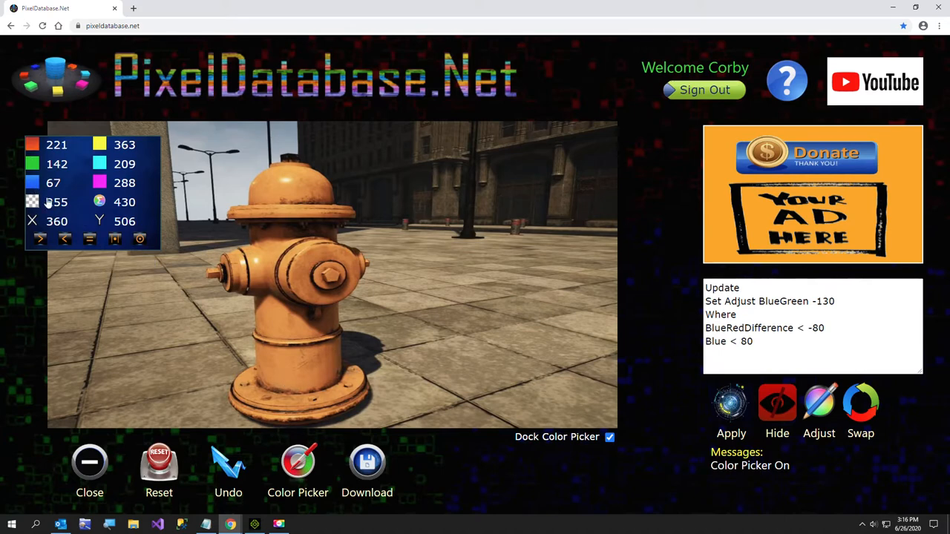
{"action": "mouse_move", "coordinate": [319, 333]}
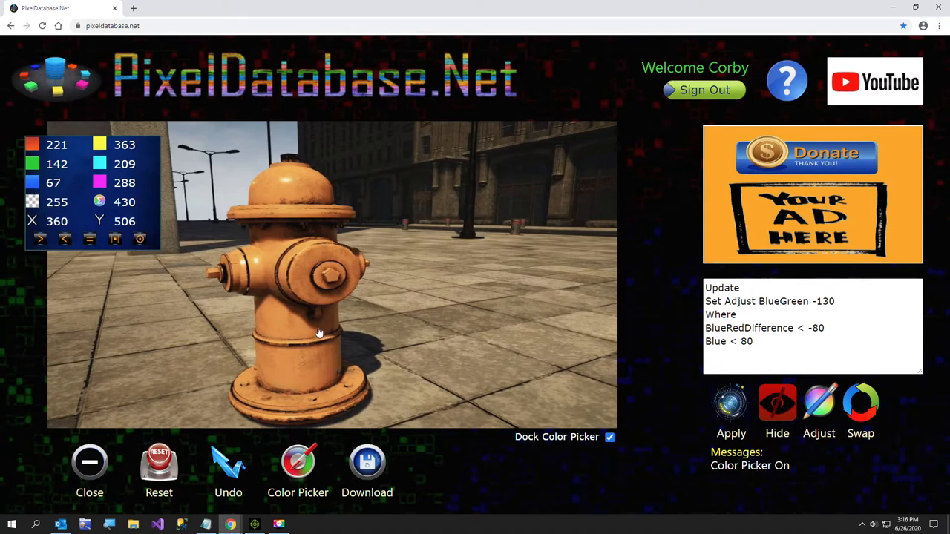
{"action": "mouse_move", "coordinate": [323, 328]}
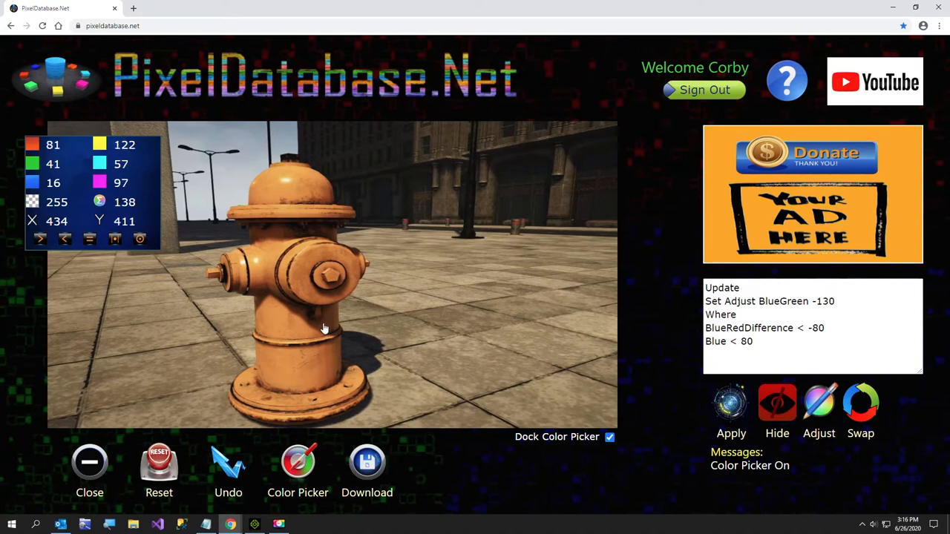
{"action": "mouse_move", "coordinate": [332, 330]}
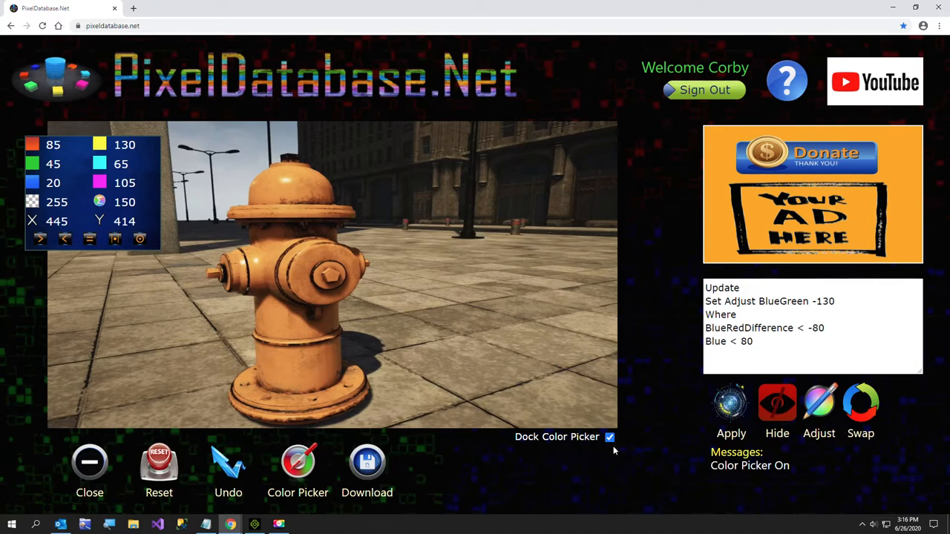
{"action": "left_click", "coordinate": [731, 416]}
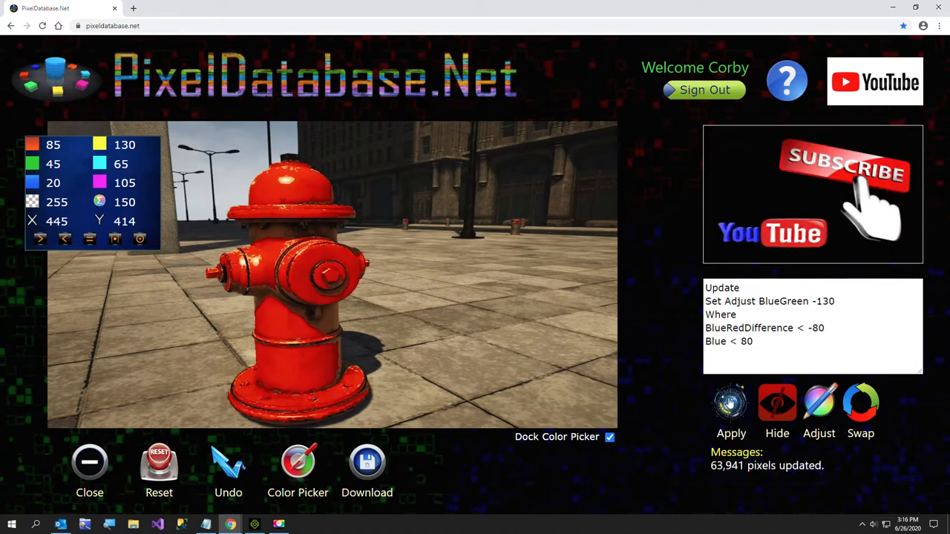
{"action": "mouse_move", "coordinate": [271, 340]}
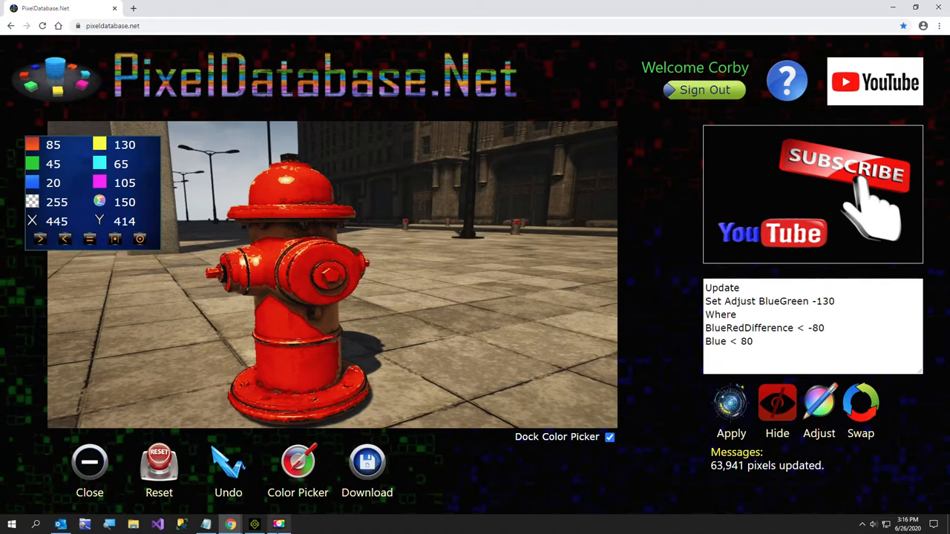
{"action": "mouse_move", "coordinate": [279, 525]}
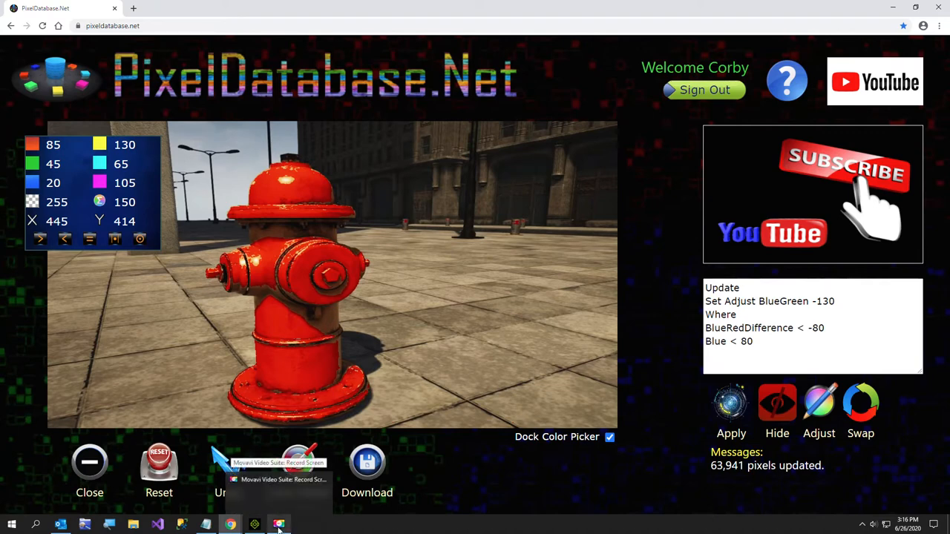
- Select and copy the second Update query (Red -30) from Notepad
{"action": "left_click", "coordinate": [205, 525]}
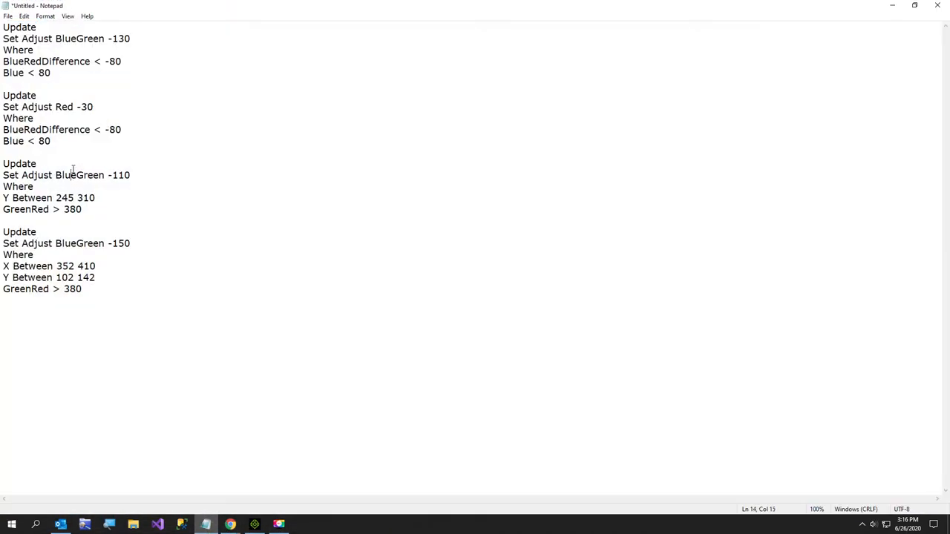
{"action": "left_click_drag", "start_coordinate": [3, 95], "coordinate": [50, 141]}
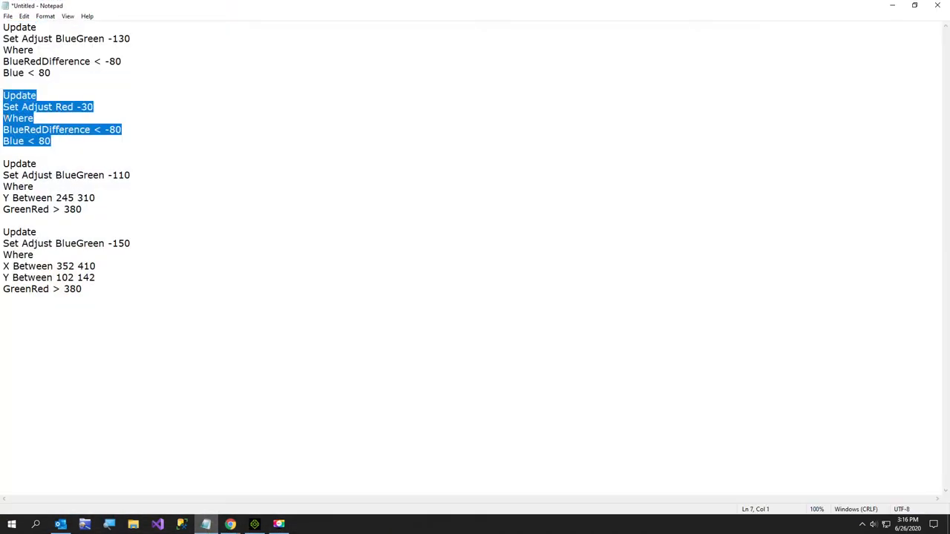
{"action": "left_click", "coordinate": [230, 524]}
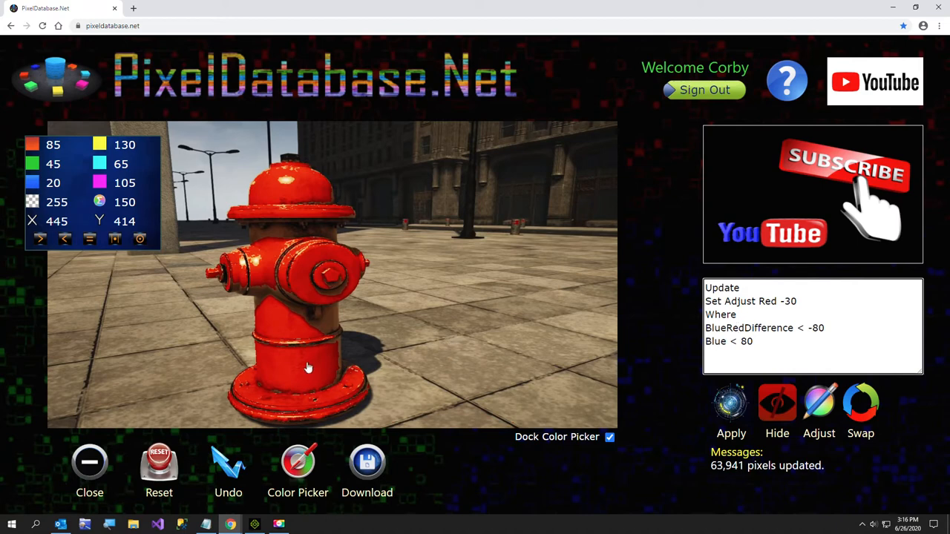
{"action": "mouse_move", "coordinate": [269, 362]}
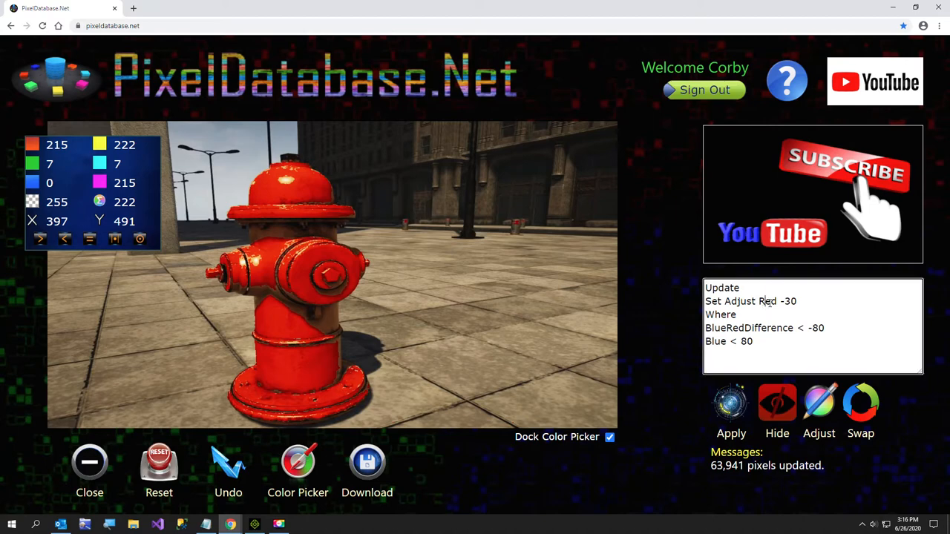
- Apply the pasted Red -30 query to the hydrant pixels
{"action": "left_click", "coordinate": [798, 301]}
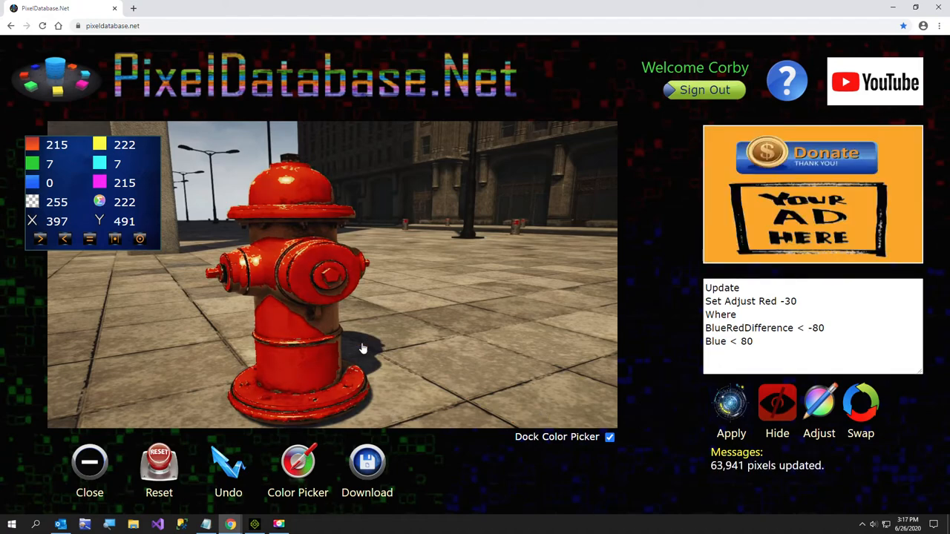
{"action": "mouse_move", "coordinate": [395, 373]}
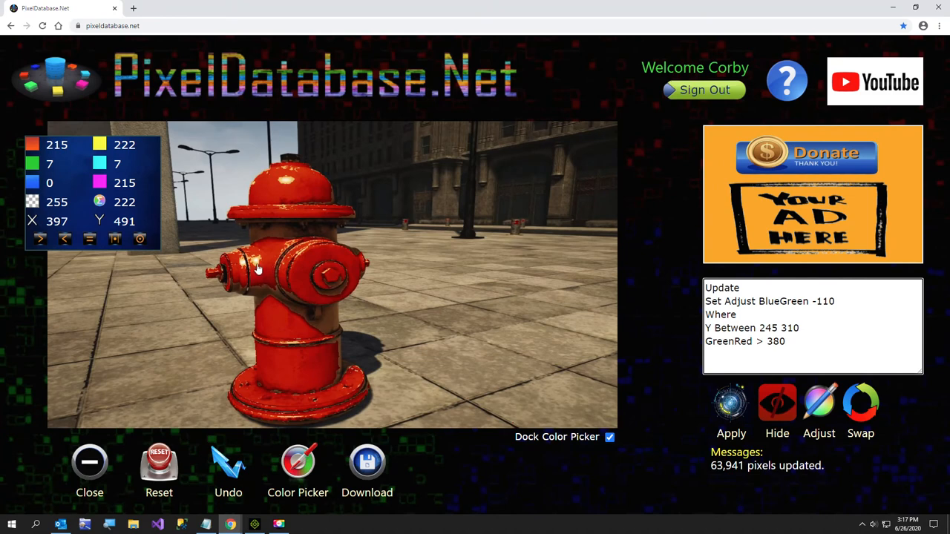
{"action": "mouse_move", "coordinate": [226, 311]}
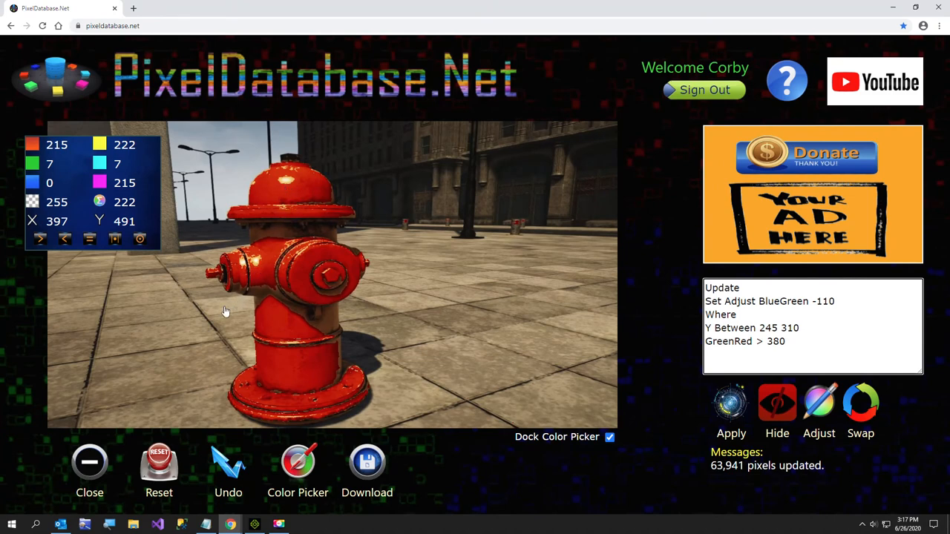
{"action": "mouse_move", "coordinate": [207, 321]}
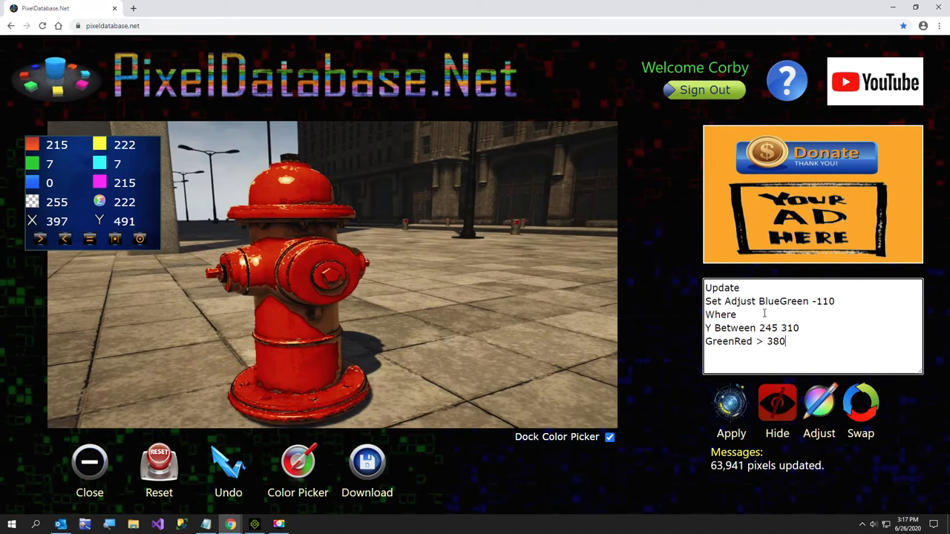
{"action": "mouse_move", "coordinate": [392, 314]}
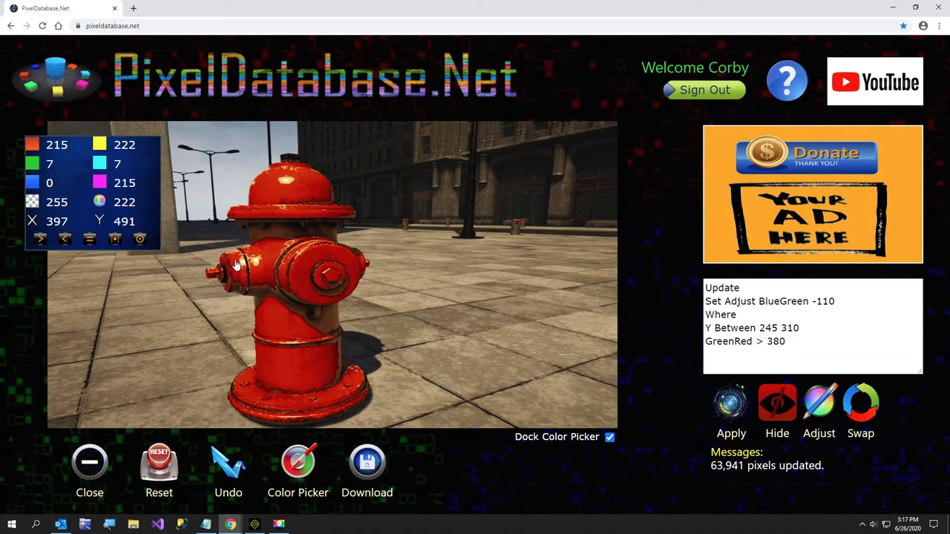
{"action": "mouse_move", "coordinate": [463, 308]}
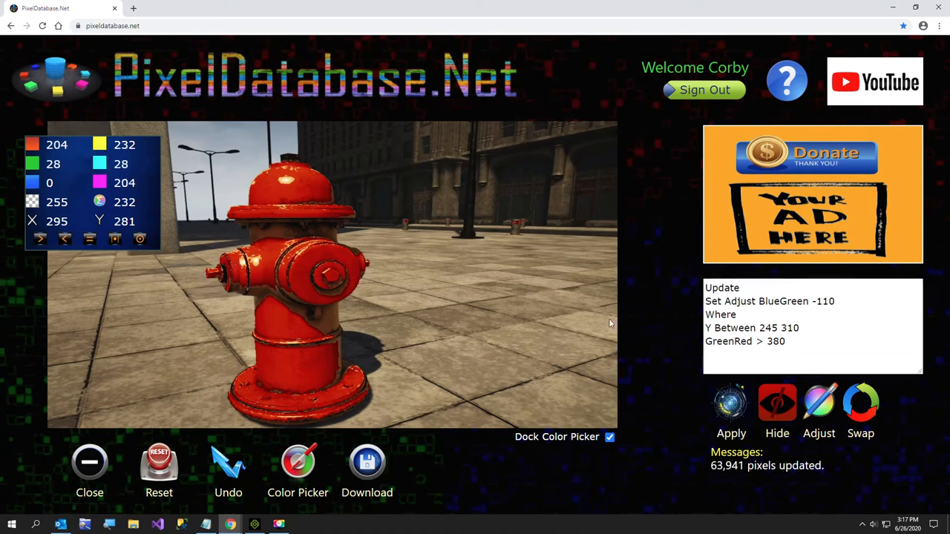
{"action": "mouse_move", "coordinate": [254, 279]}
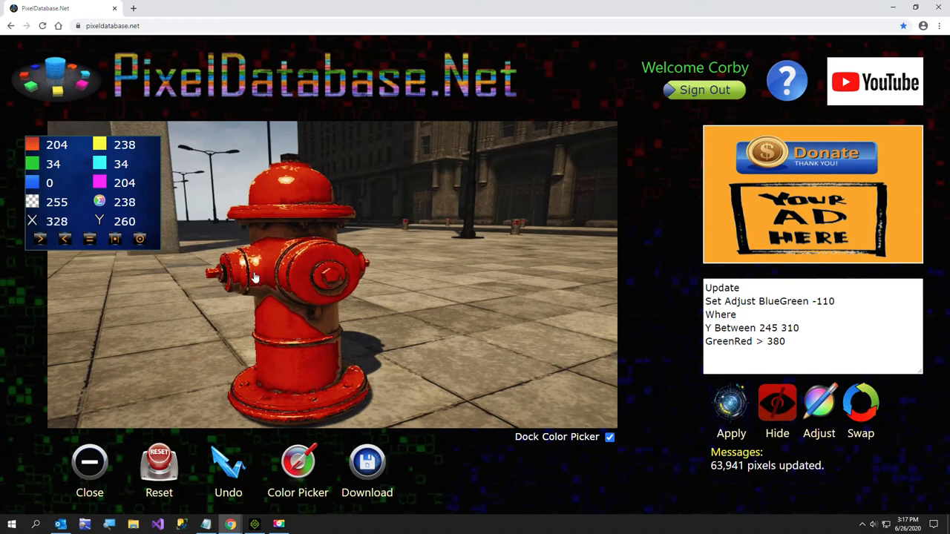
{"action": "mouse_move", "coordinate": [310, 296]}
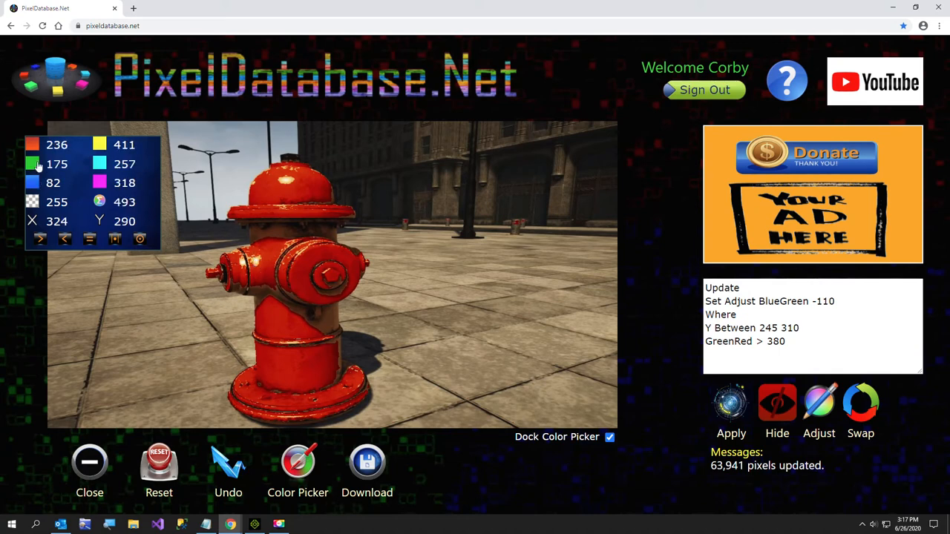
{"action": "mouse_move", "coordinate": [243, 271]}
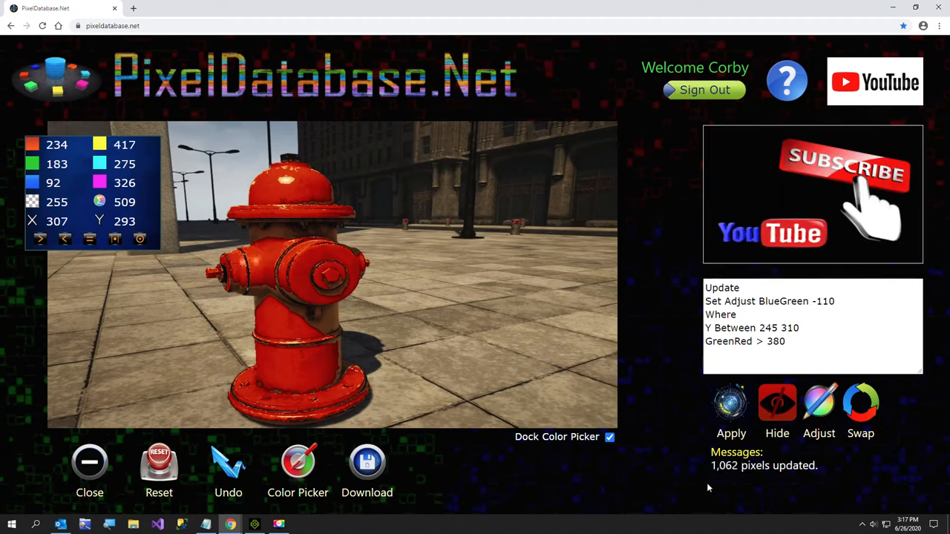
{"action": "mouse_move", "coordinate": [256, 300]}
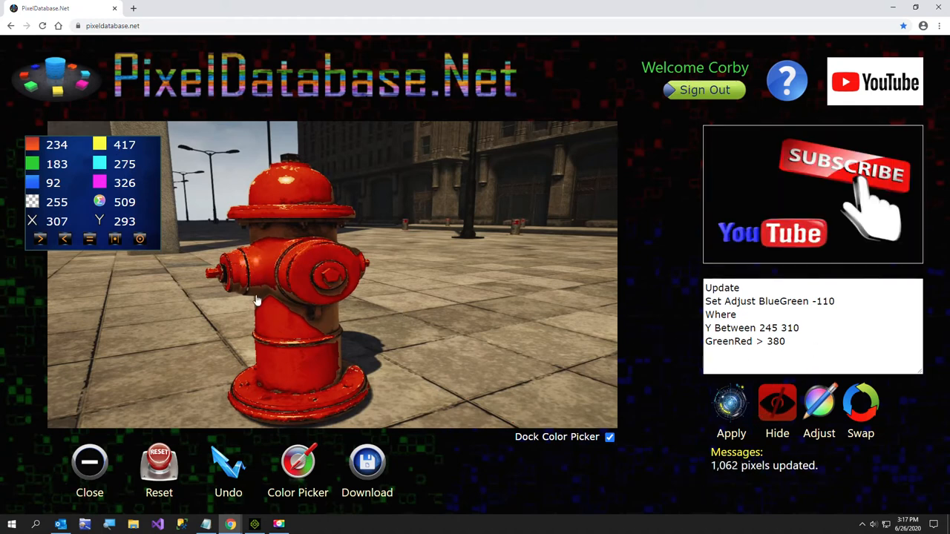
{"action": "mouse_move", "coordinate": [190, 341]}
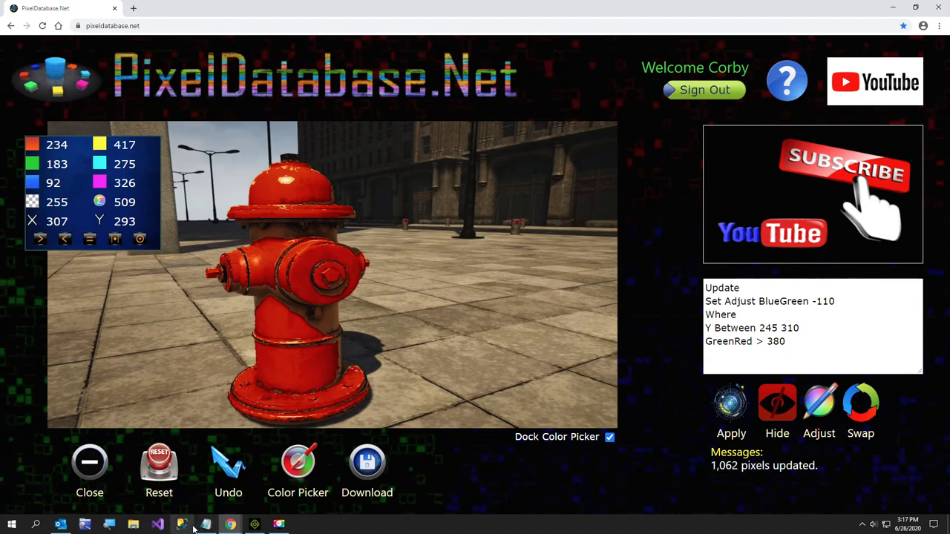
- Apply BlueGreen -150 where X 352–410, Y 102–142, GreenRed > 380, updating 317 pixels
{"action": "left_click", "coordinate": [181, 524]}
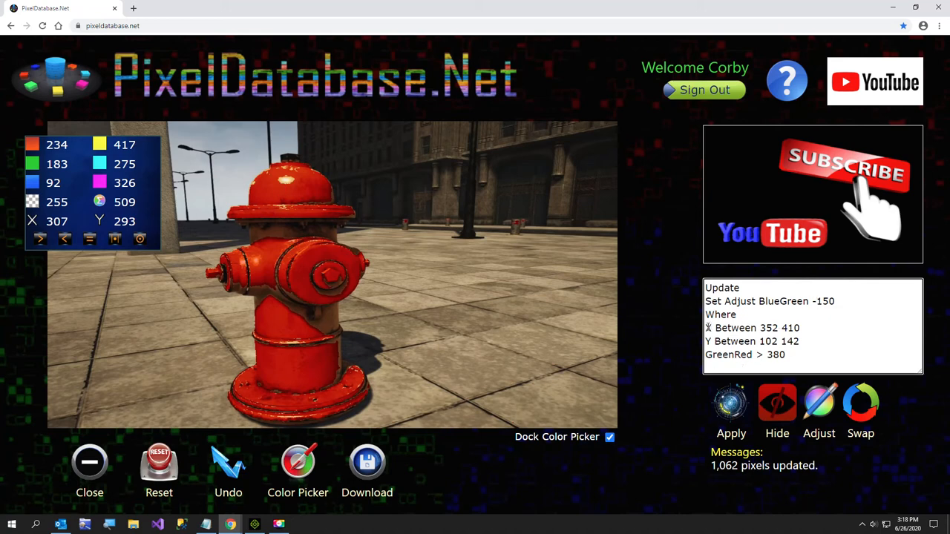
{"action": "mouse_move", "coordinate": [272, 186]}
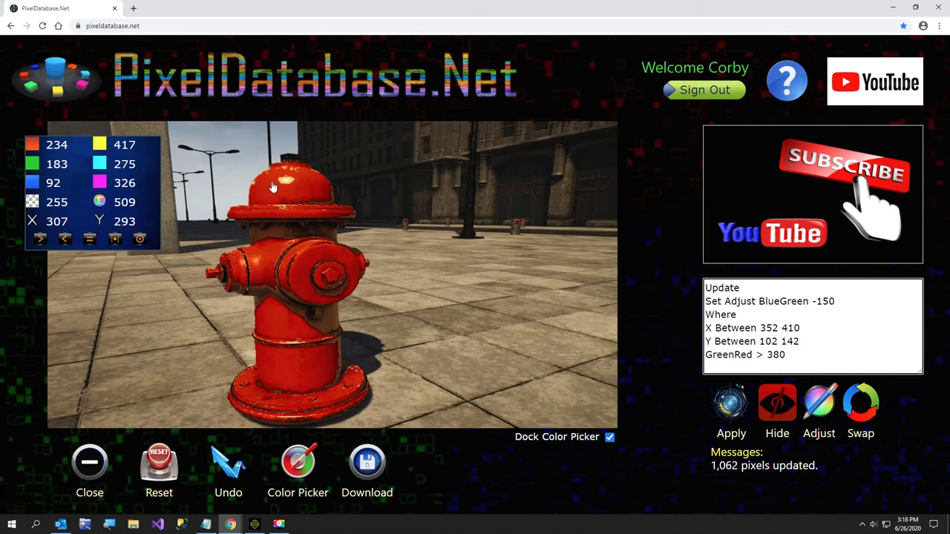
{"action": "mouse_move", "coordinate": [285, 185]}
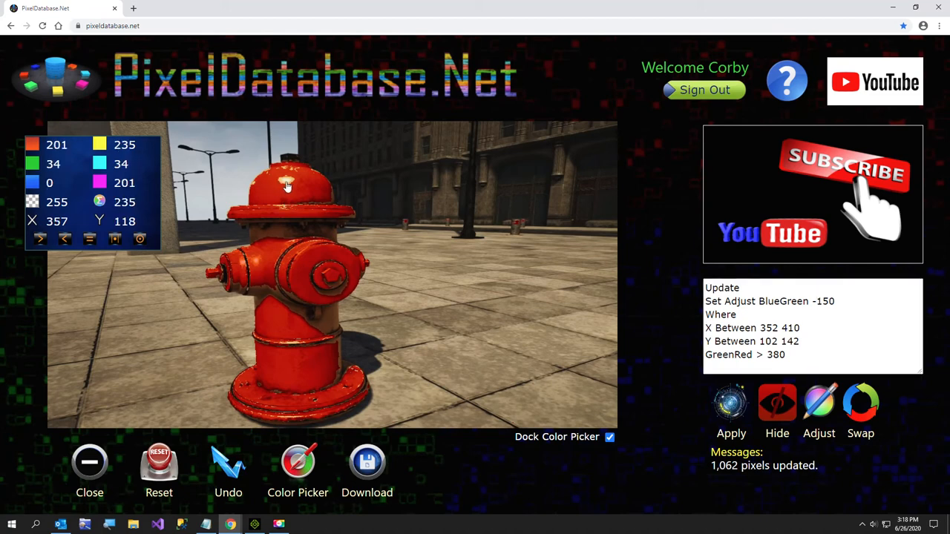
{"action": "mouse_move", "coordinate": [297, 185]}
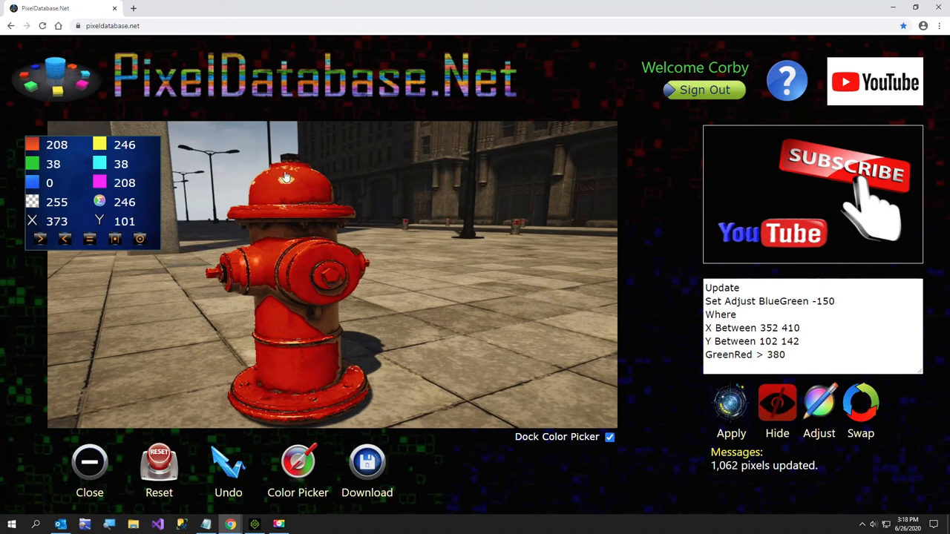
{"action": "mouse_move", "coordinate": [281, 192]}
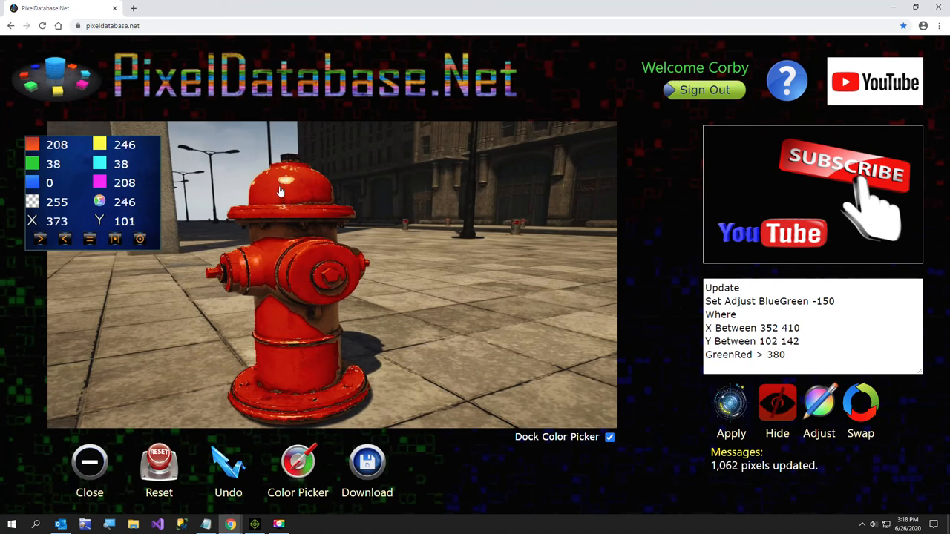
{"action": "mouse_move", "coordinate": [285, 186]}
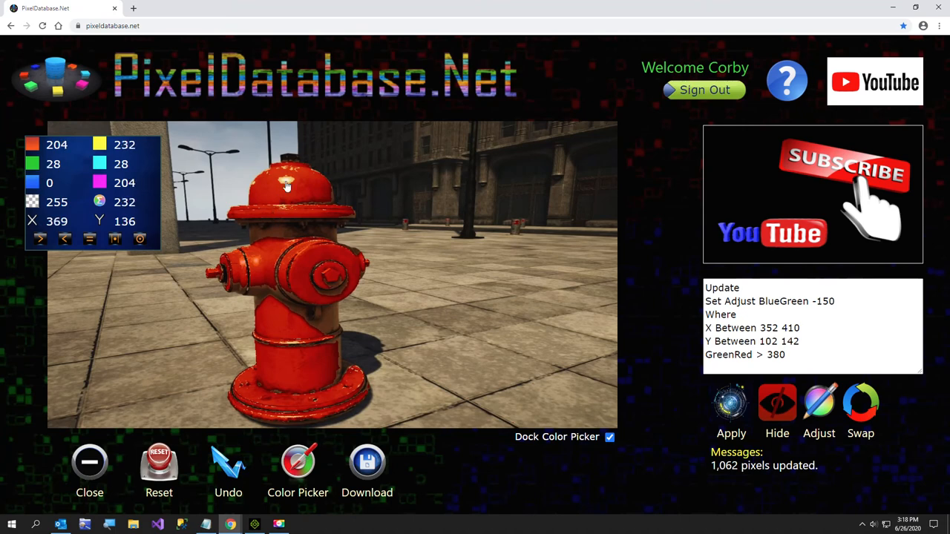
{"action": "mouse_move", "coordinate": [653, 501]}
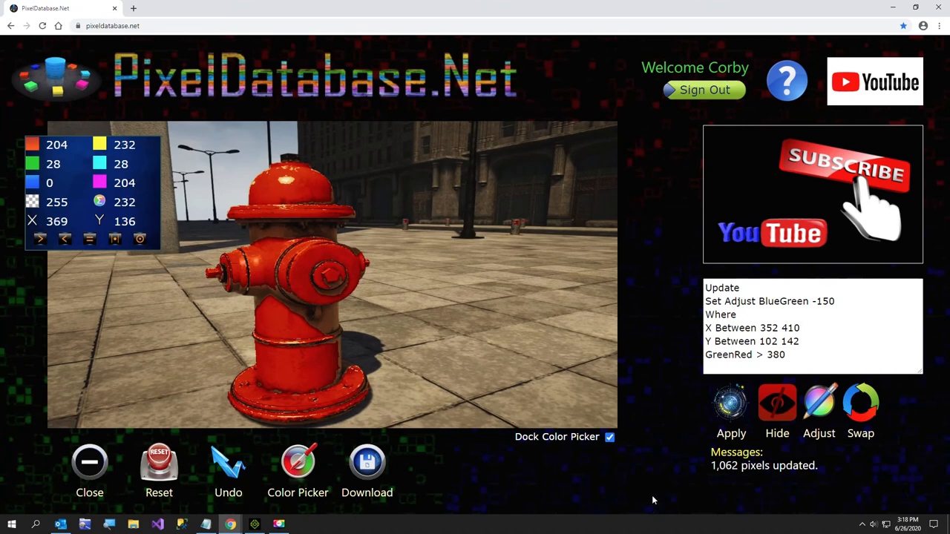
{"action": "mouse_move", "coordinate": [323, 297]}
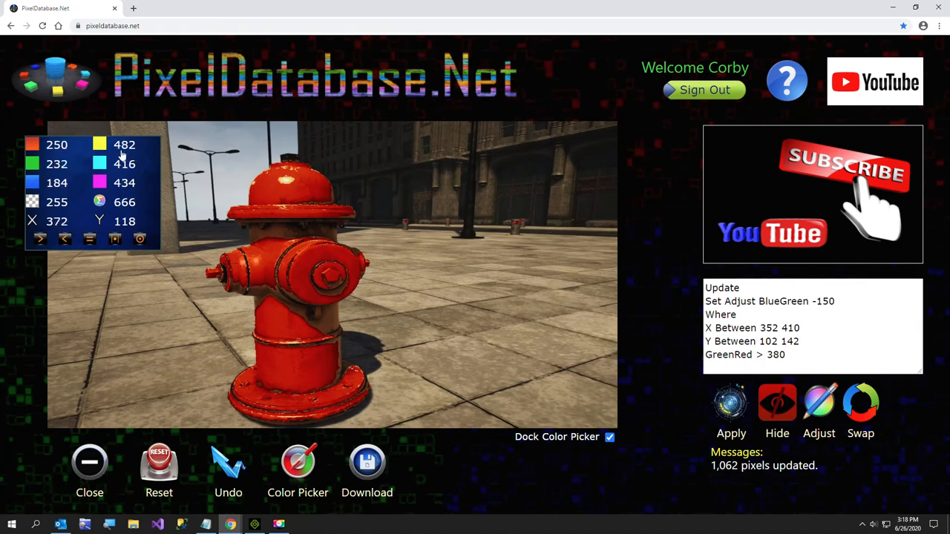
{"action": "left_click", "coordinate": [731, 412]}
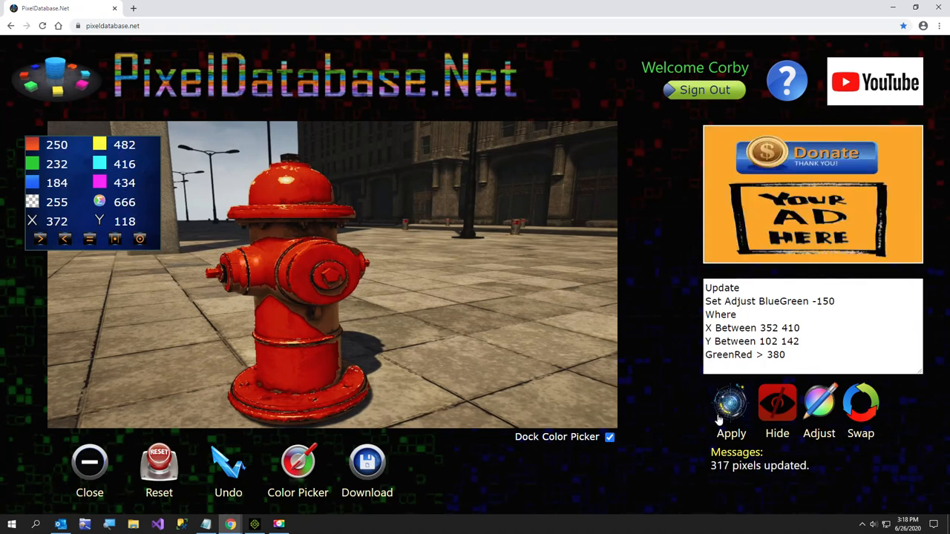